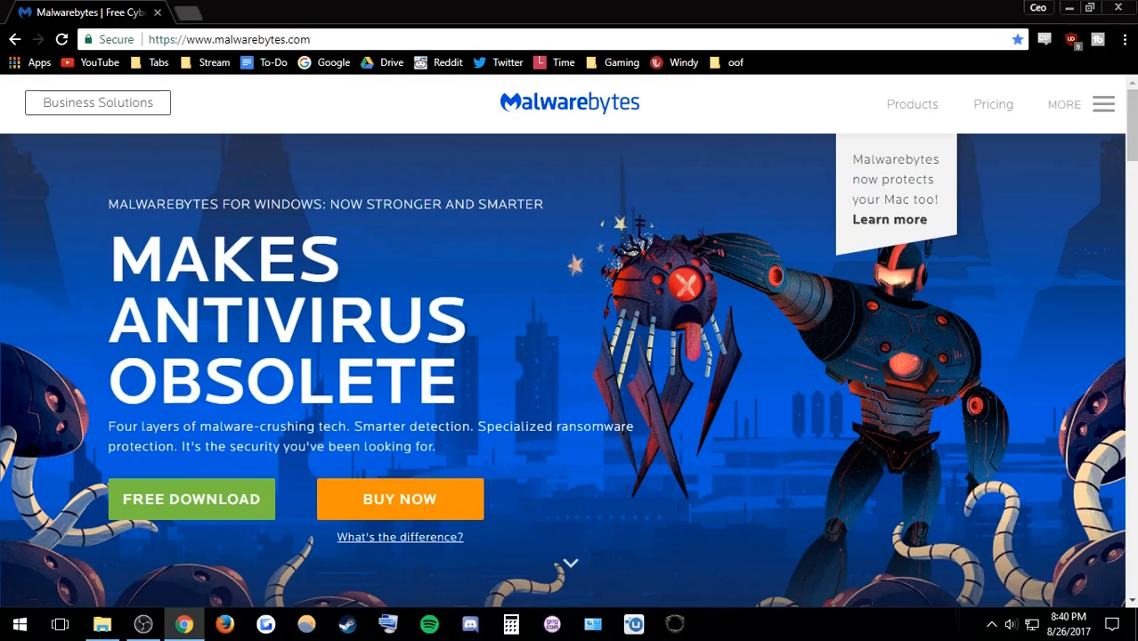
Download the free Malwarebytes installer from malwarebytes.com into the Downloads folder
click(193, 498)
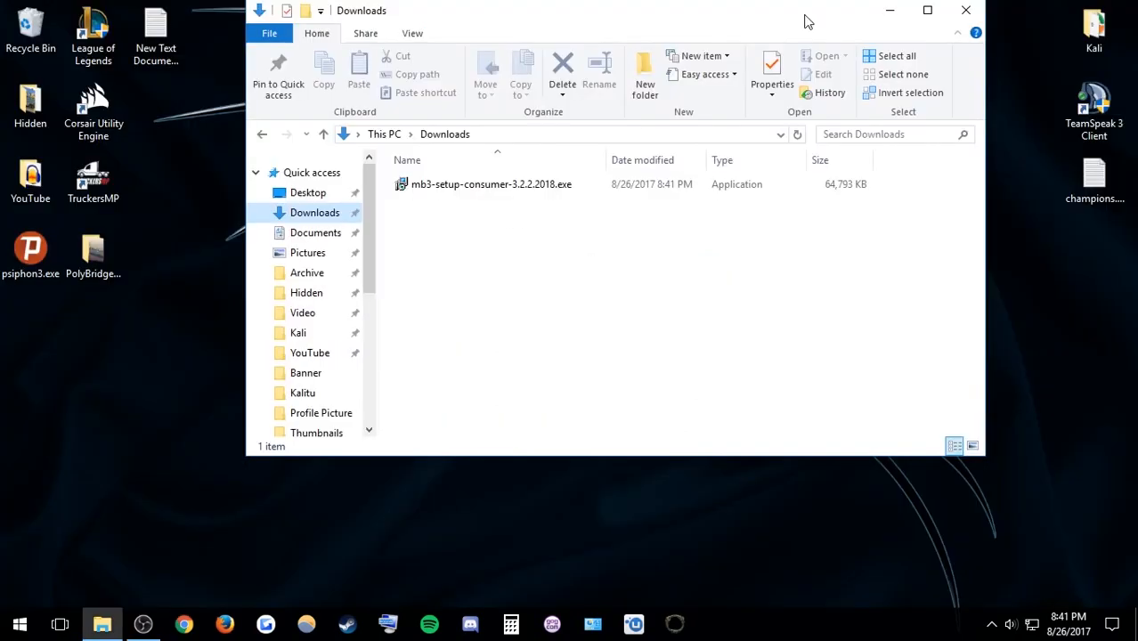
Run the installer and accept Welcome, Information, default folder and desktop shortcut to install Malwarebytes 3.2.2.2018
double_click(491, 184)
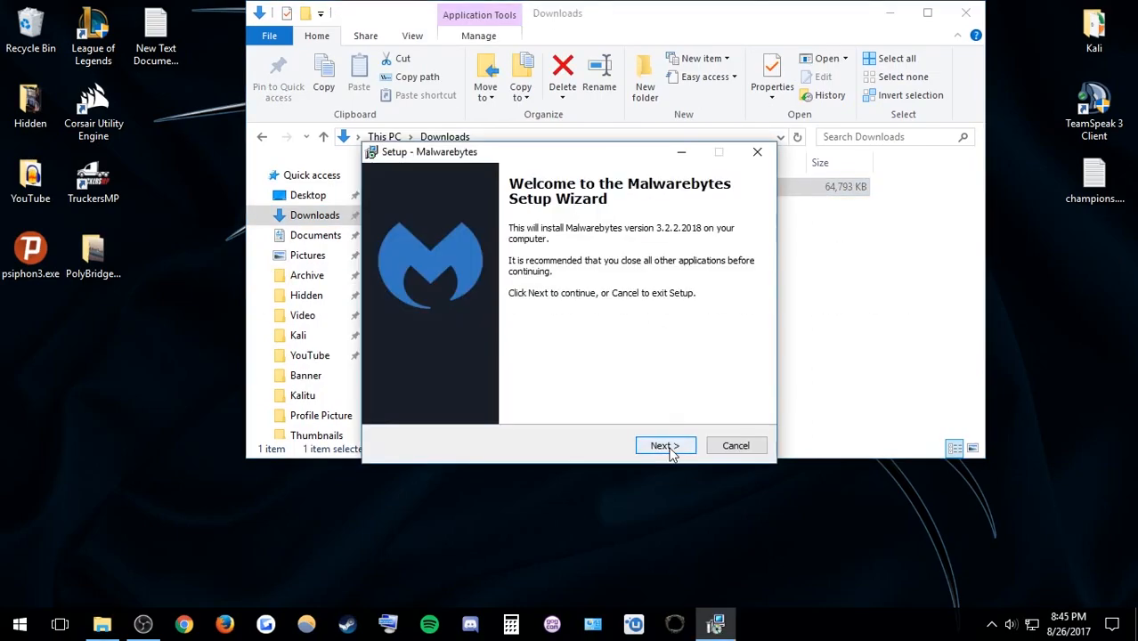
click(666, 445)
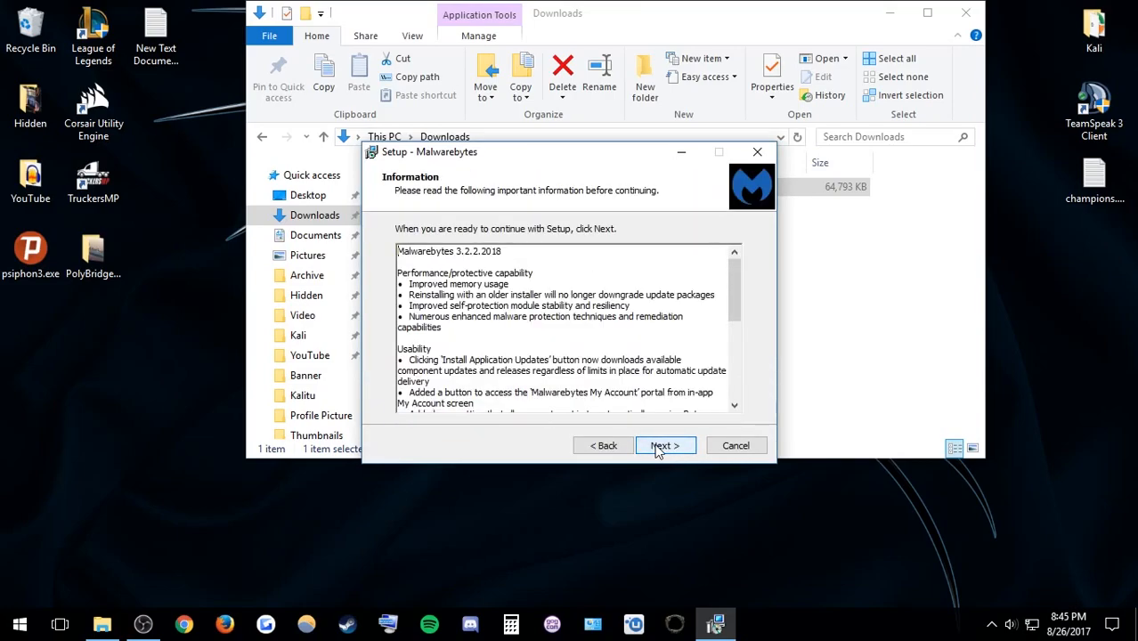
click(664, 445)
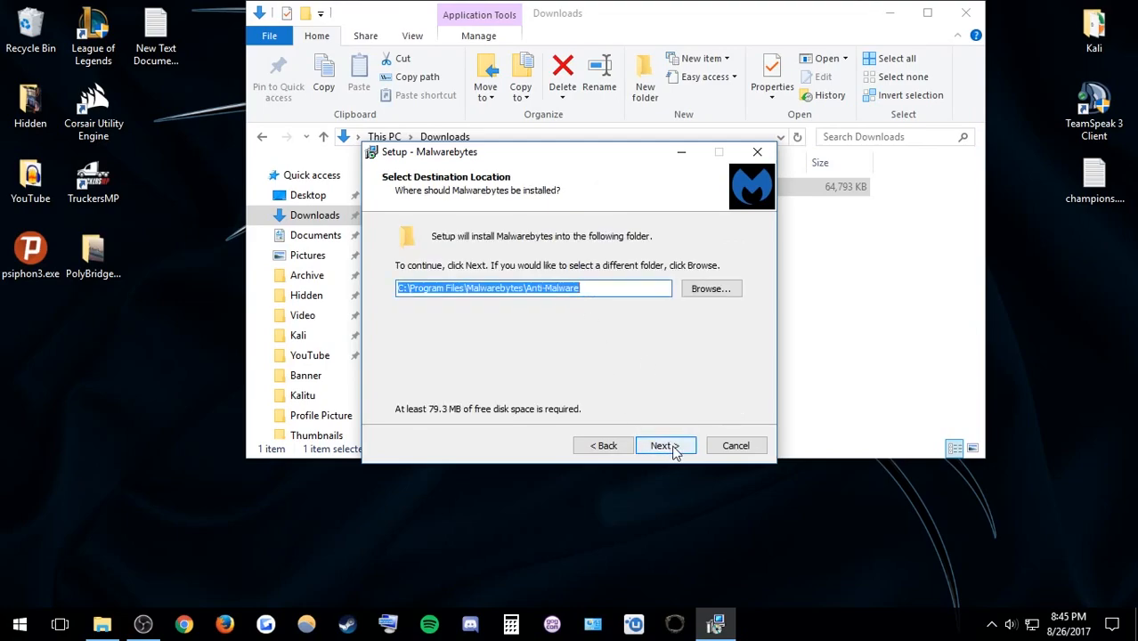
click(660, 445)
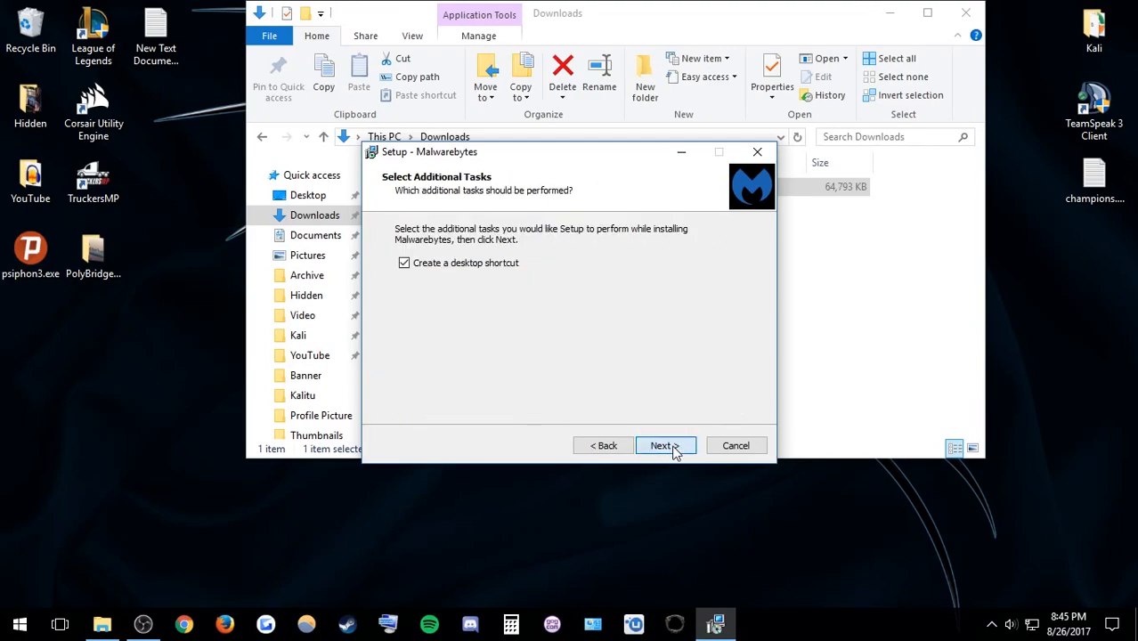
click(664, 445)
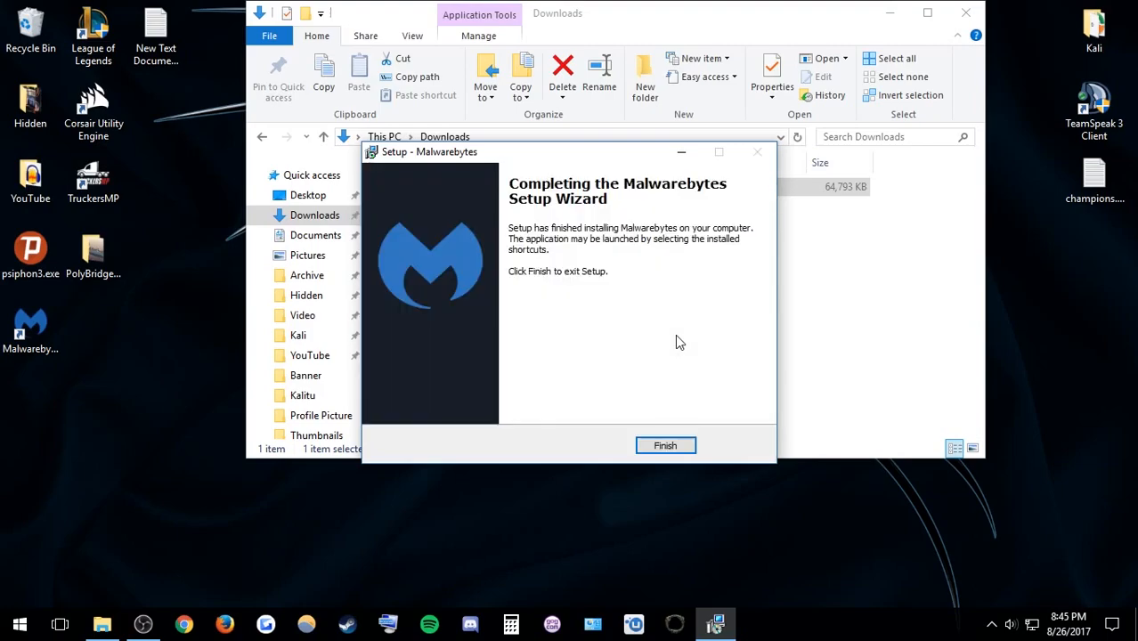
mouse_move(666, 445)
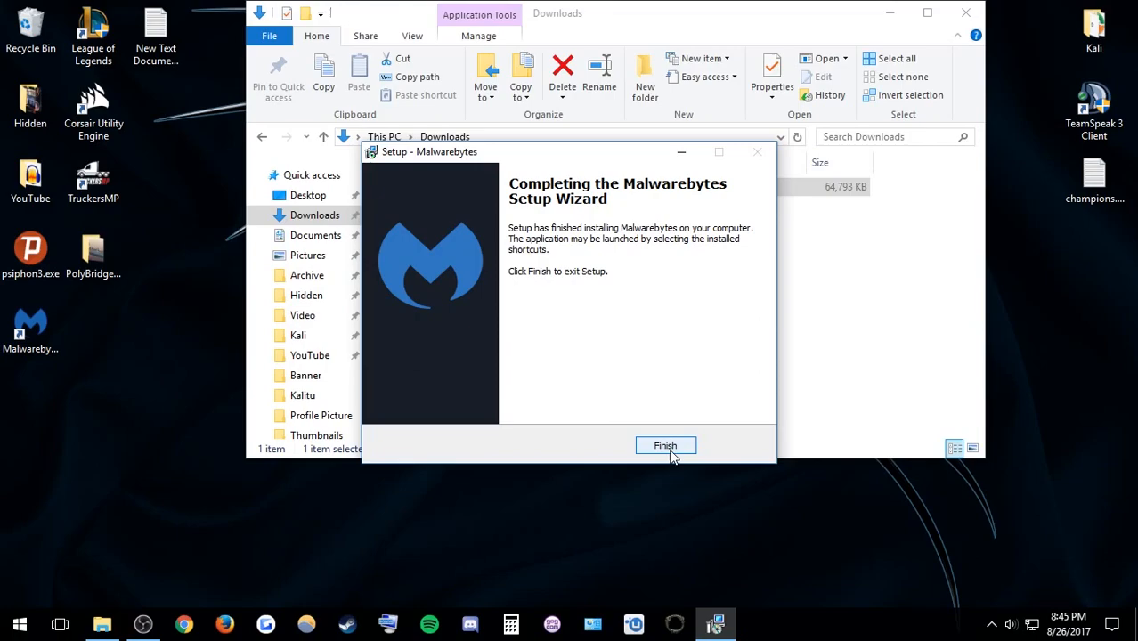
Finish setup and launch the Malwarebytes dashboard with real-time protection on
click(666, 445)
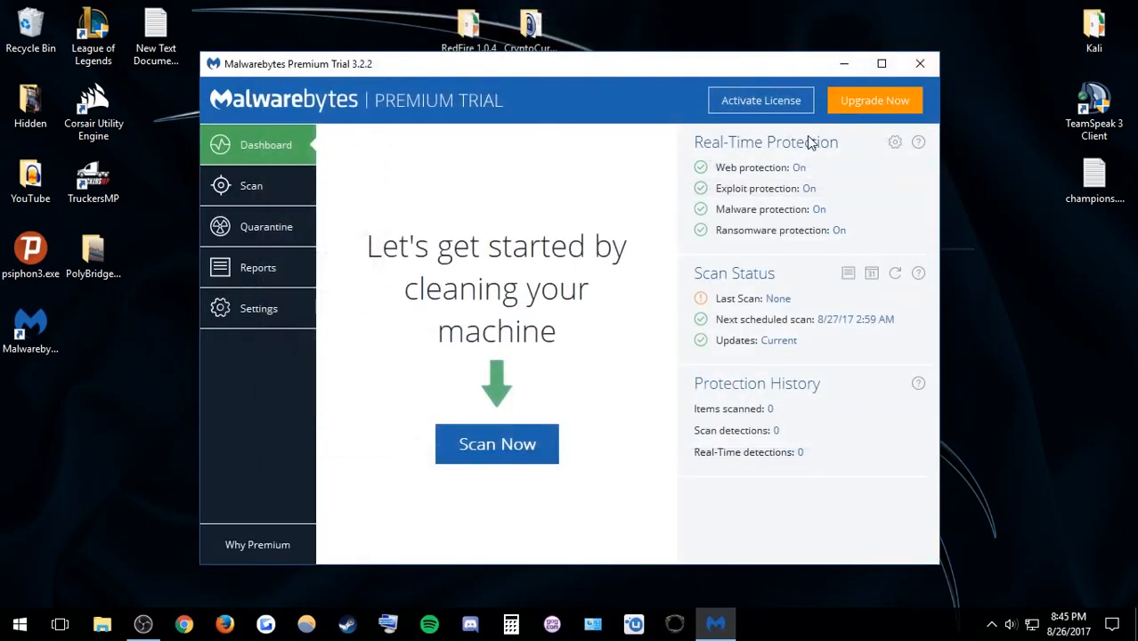
mouse_move(420, 116)
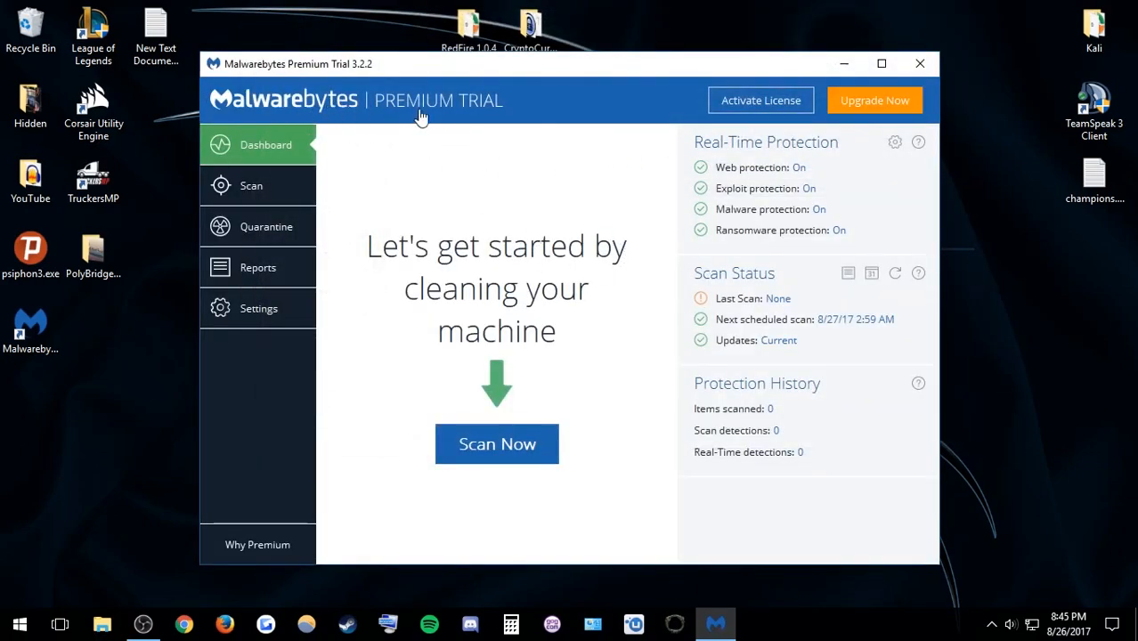
mouse_move(755, 182)
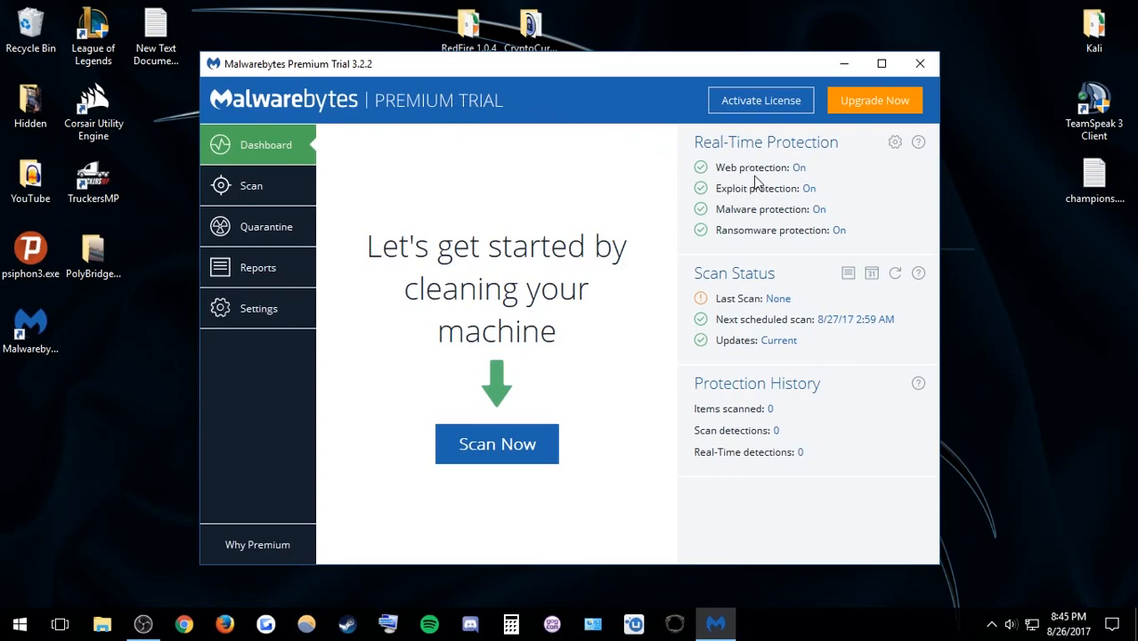
mouse_move(833, 210)
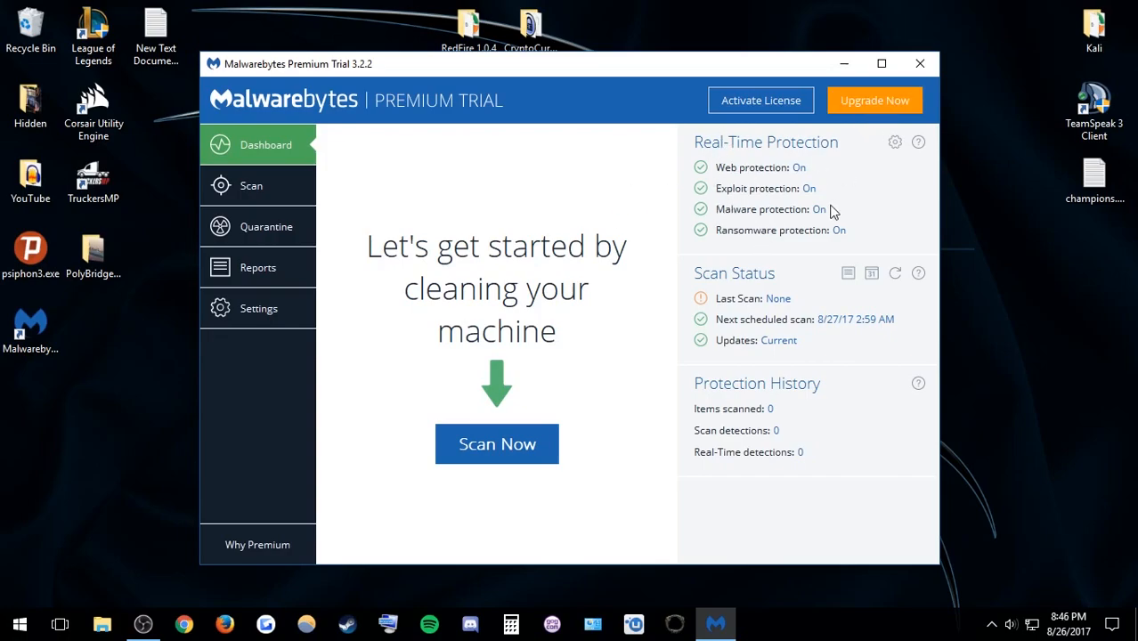
mouse_move(822, 213)
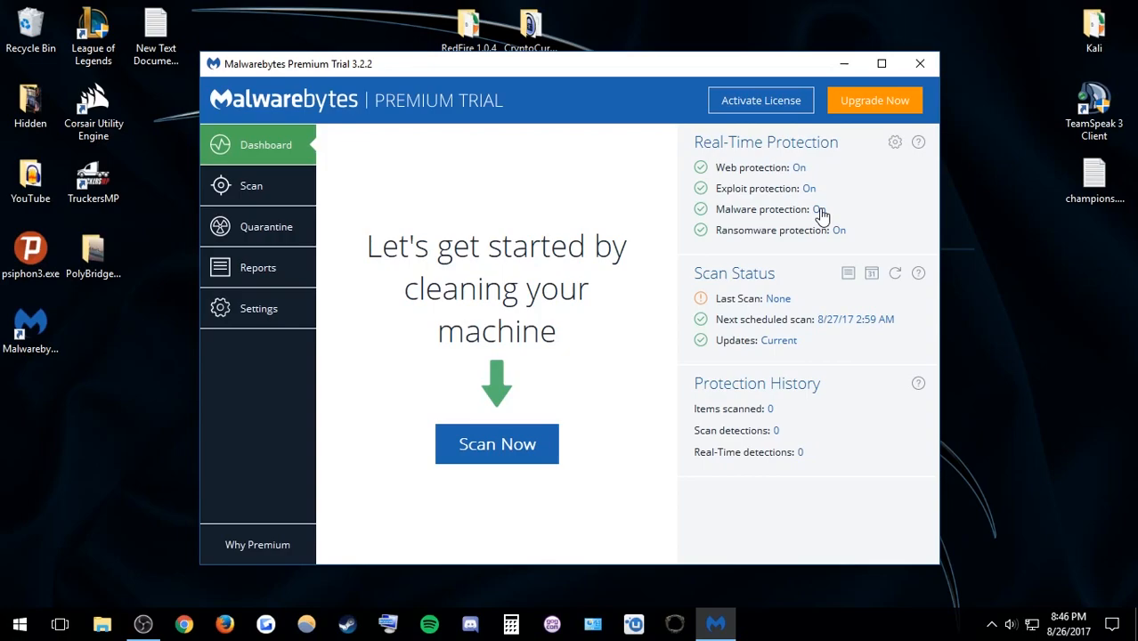
mouse_move(759, 235)
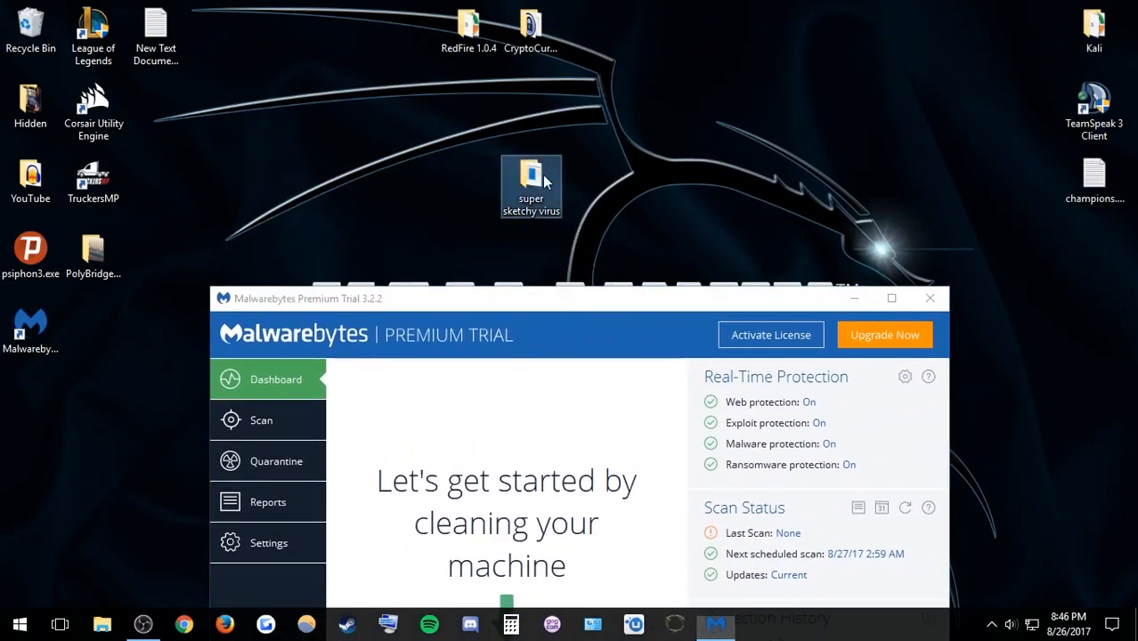
Bring up the context actions for Nonlaggybooter.EXE in the super sketchy virus folder
drag(530, 186, 656, 110)
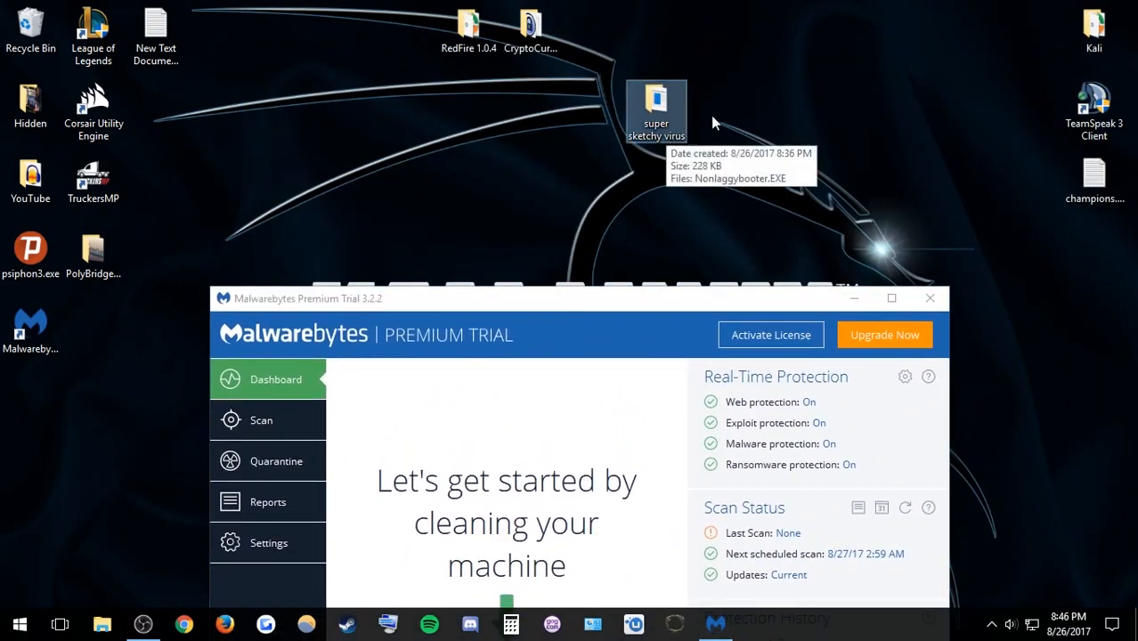
right_click(454, 187)
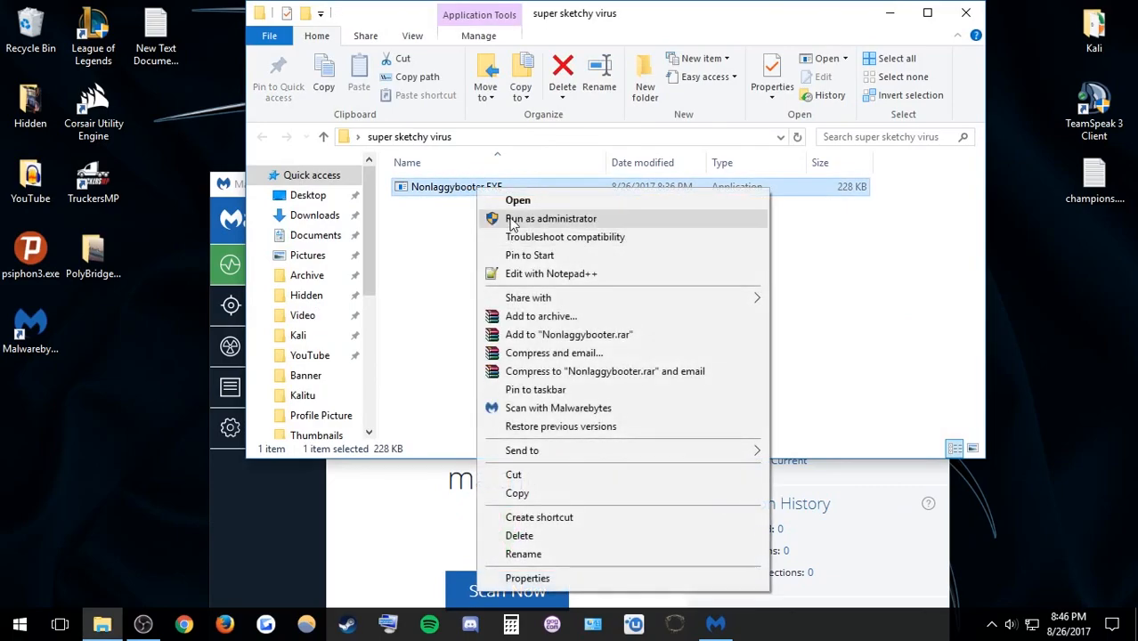
mouse_move(559, 407)
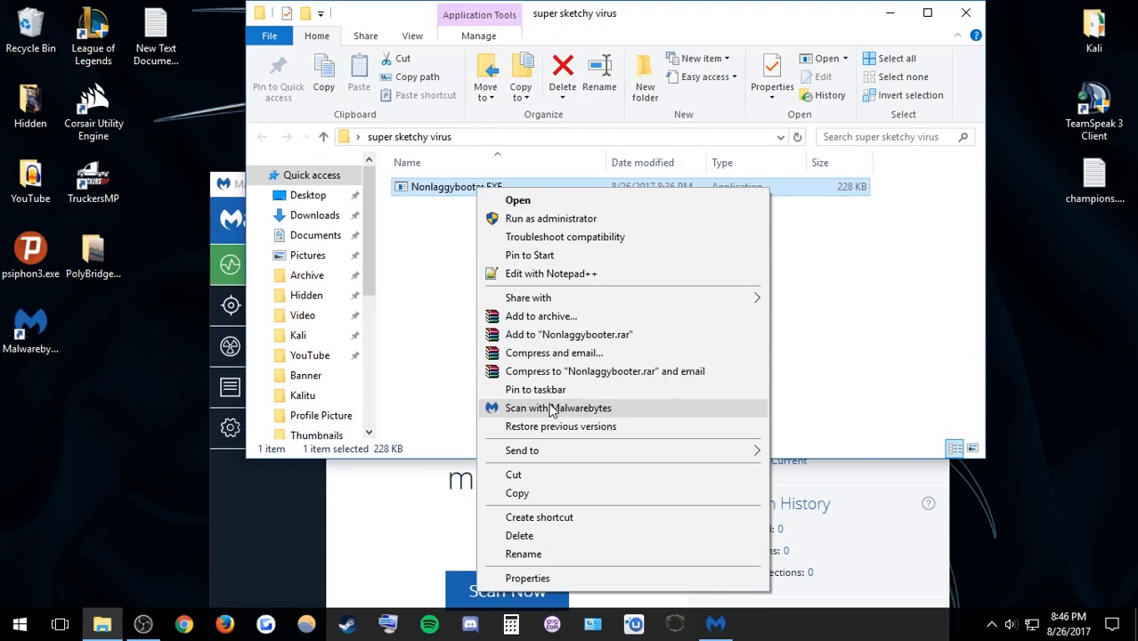
mouse_move(404, 505)
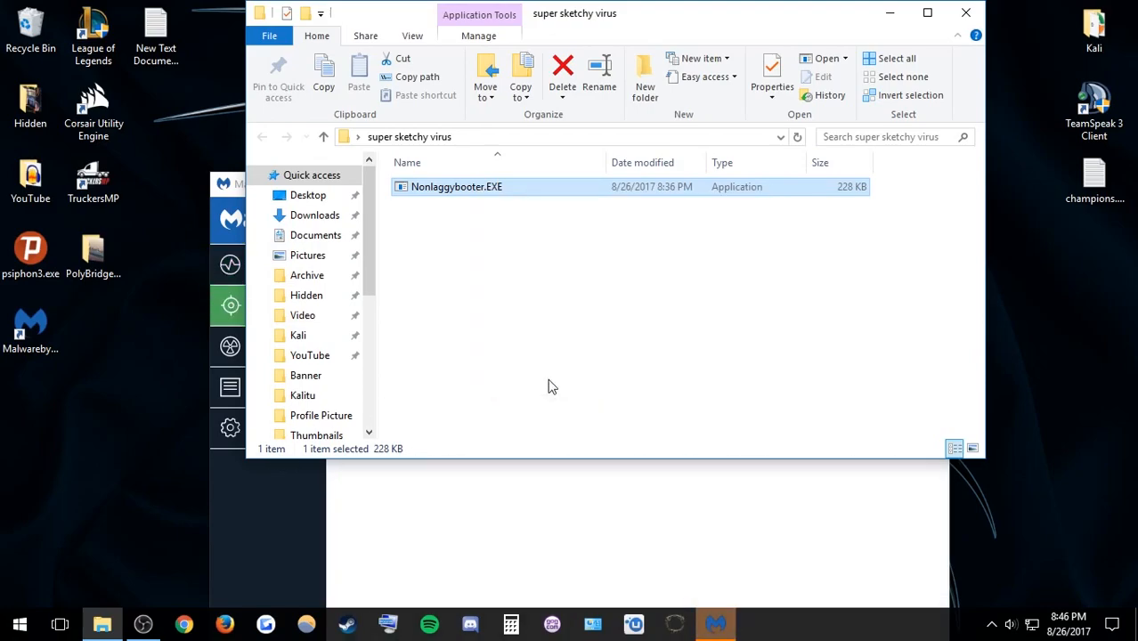
Scan Nonlaggybooter.EXE with zero threats found and dismiss the completed summary
click(716, 623)
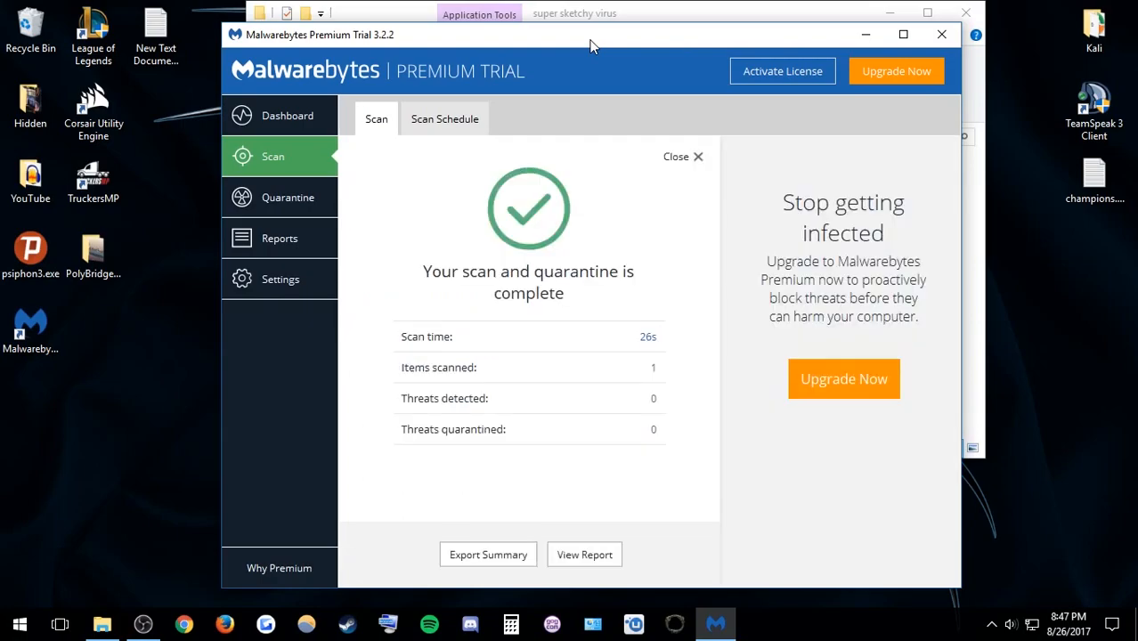
click(279, 277)
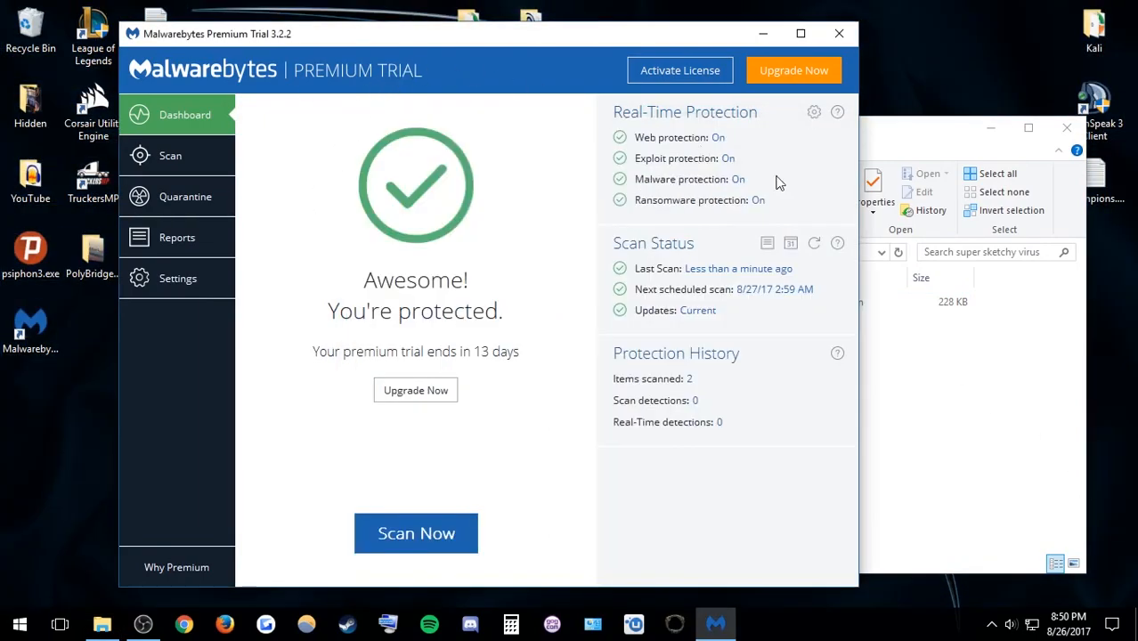
mouse_move(817, 128)
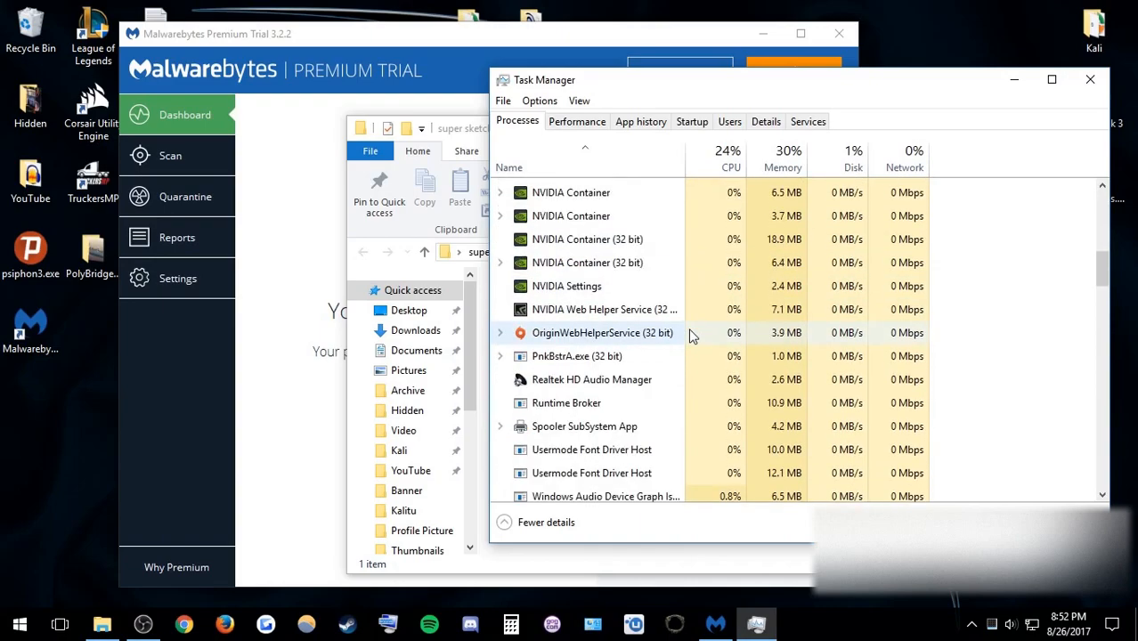
Scroll through the running processes list in Task Manager
scroll(down, 3)
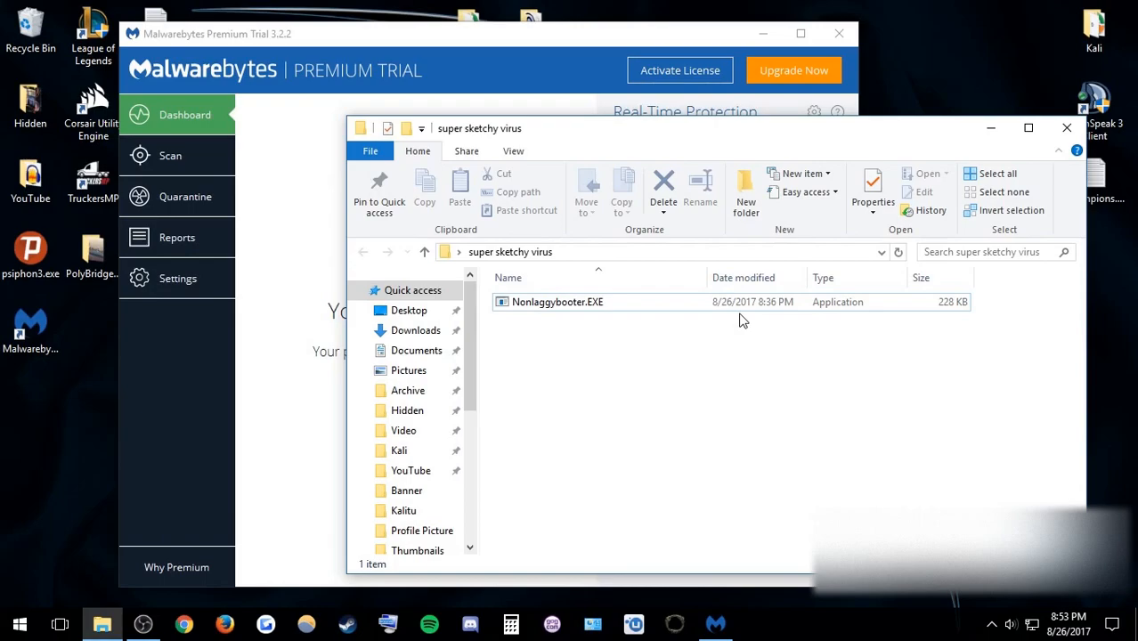
Select Nonlaggybooter.EXE in the super sketchy virus folder
click(558, 302)
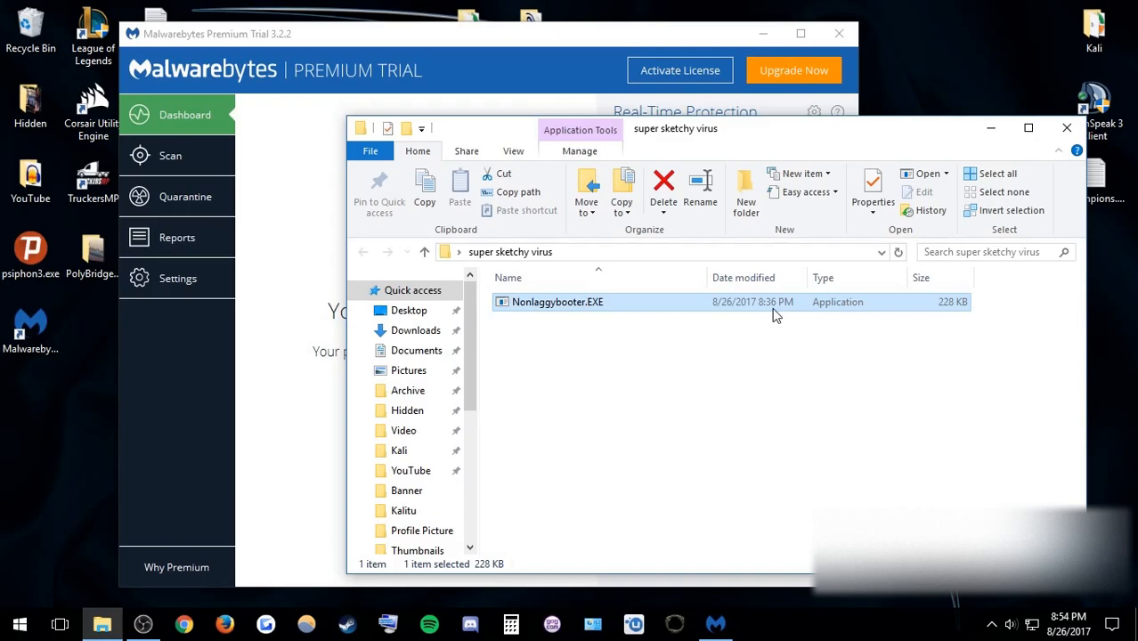
mouse_move(296, 144)
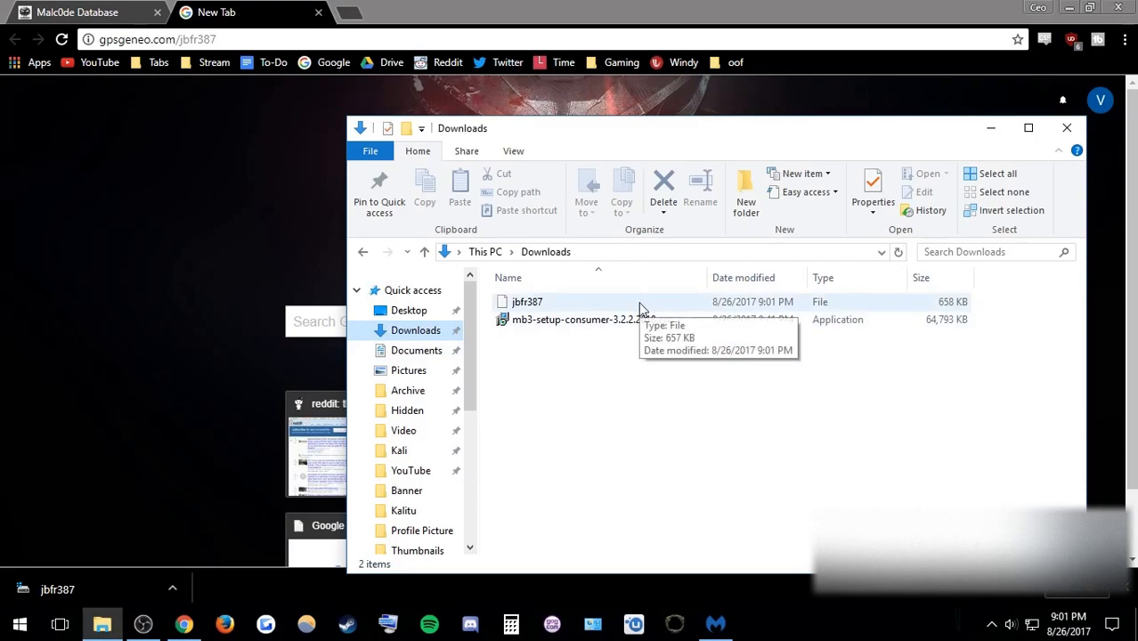
Select the downloaded jbfr387 file for a Malwarebytes scan detecting Ransom.Locky
click(527, 301)
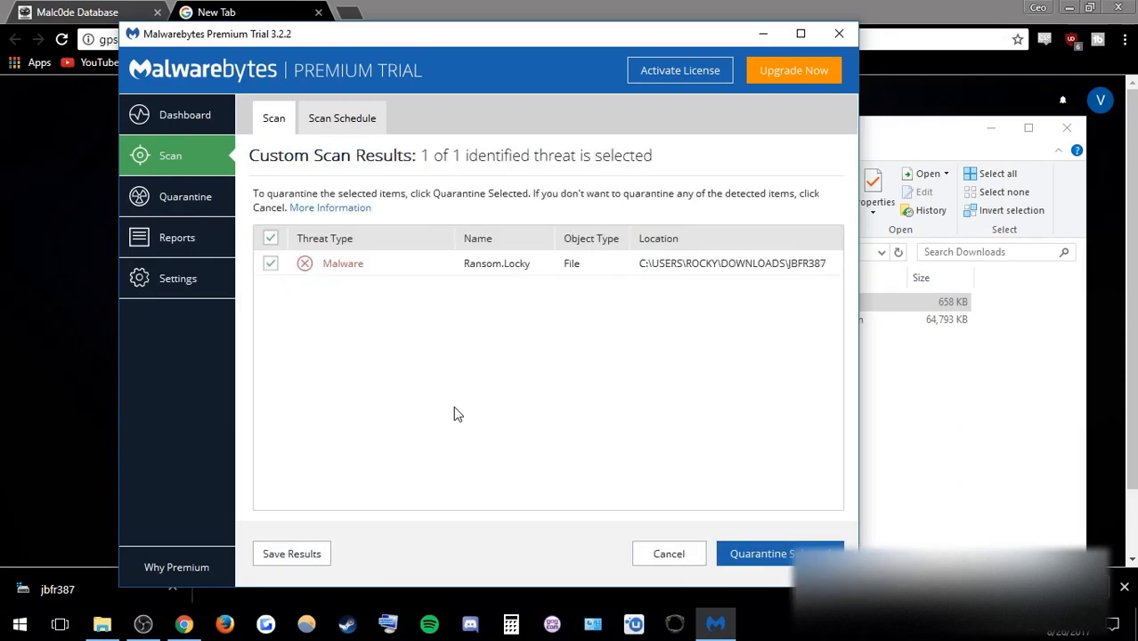
mouse_move(530, 303)
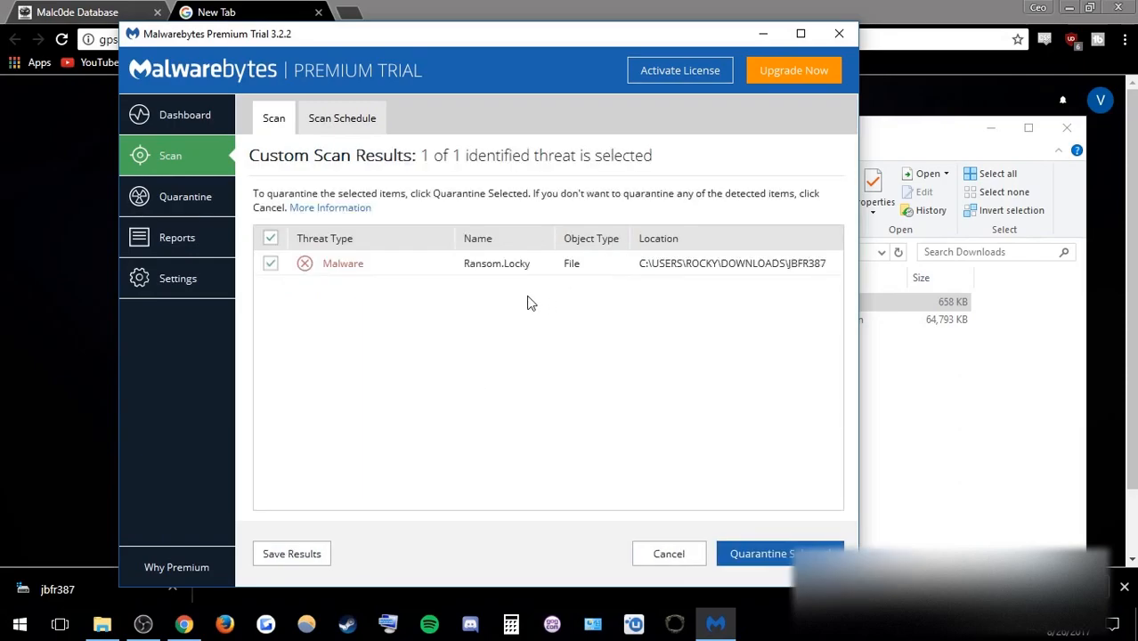
mouse_move(525, 267)
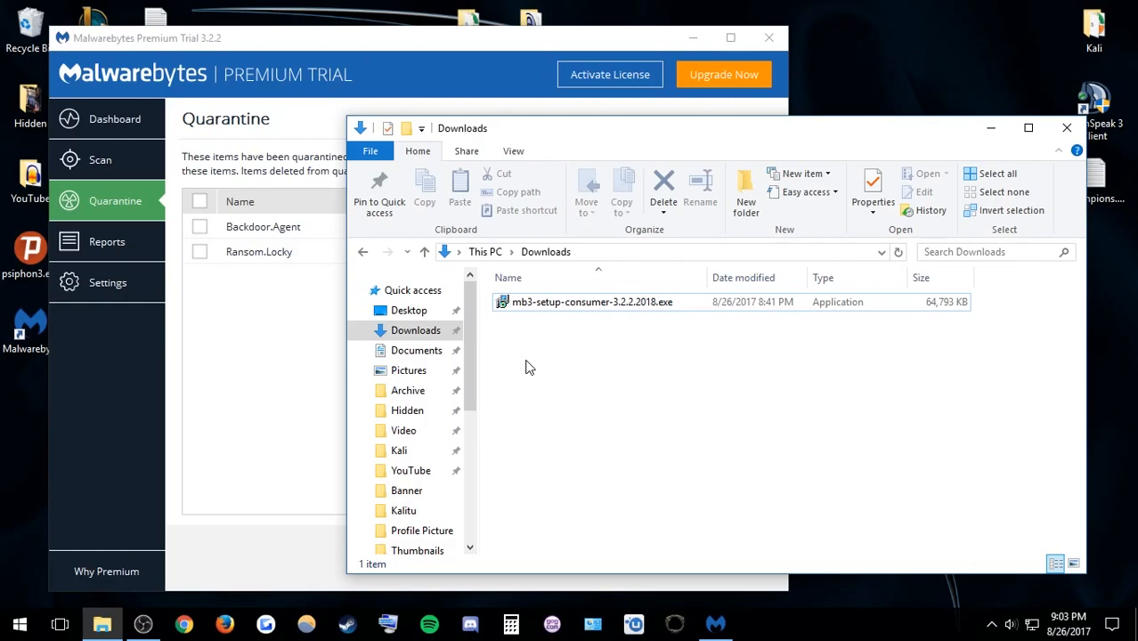
mouse_move(524, 367)
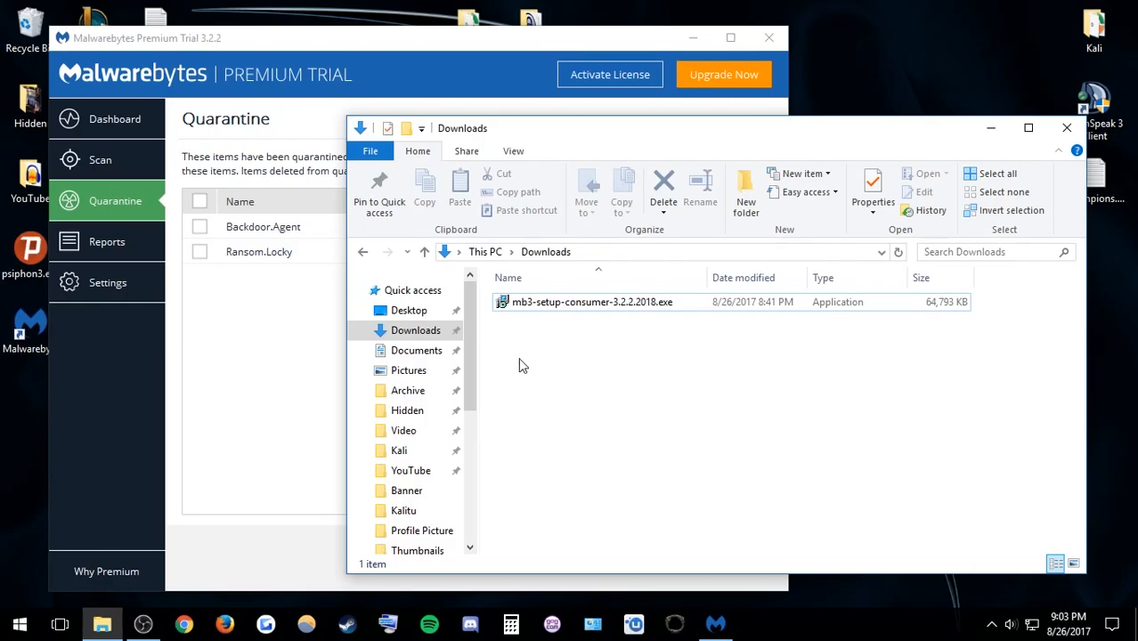